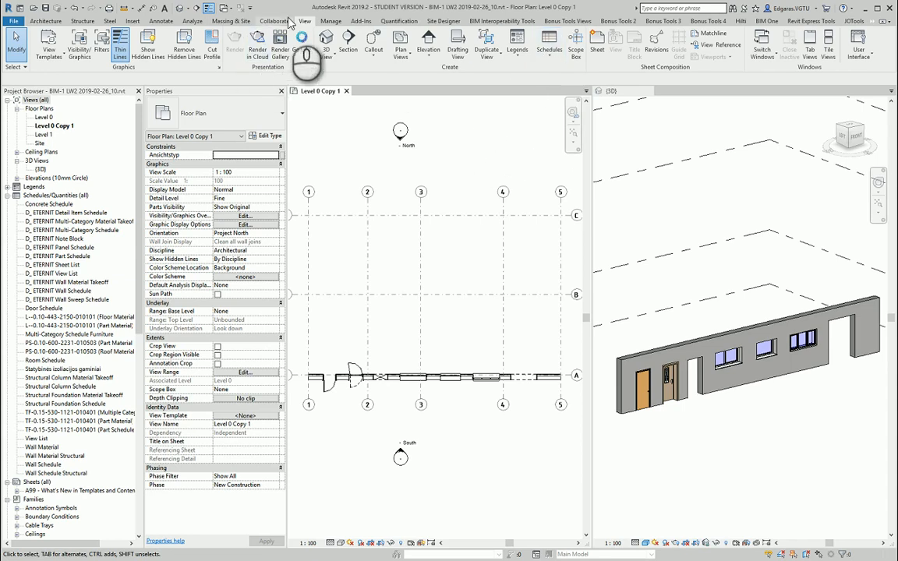
- Create a new Windows-category schedule named Window Schedule from Schedule/Quantities
click(550, 44)
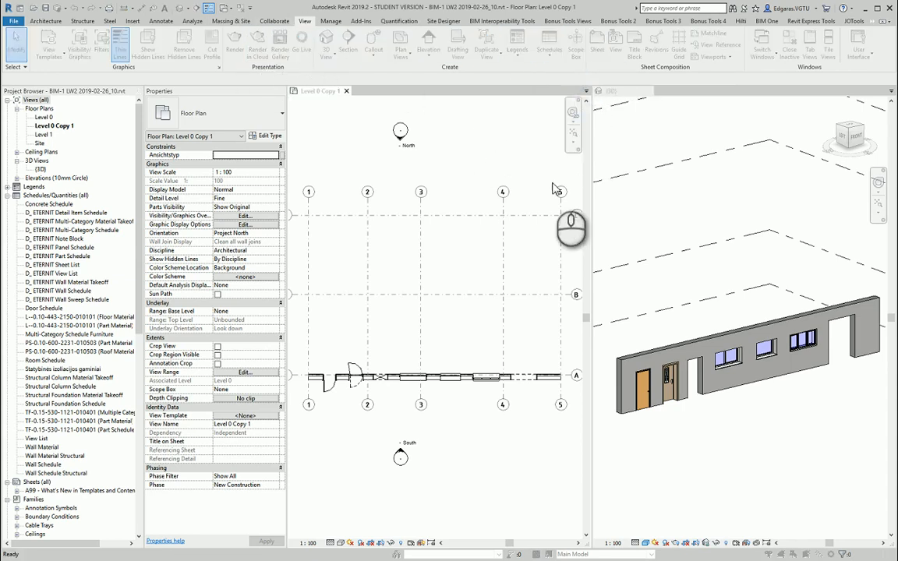
click(548, 45)
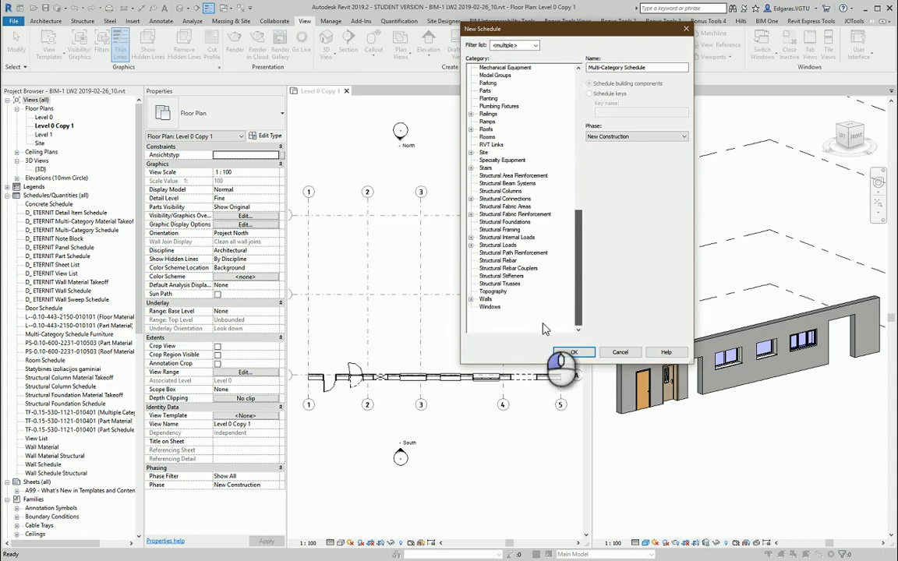
click(490, 321)
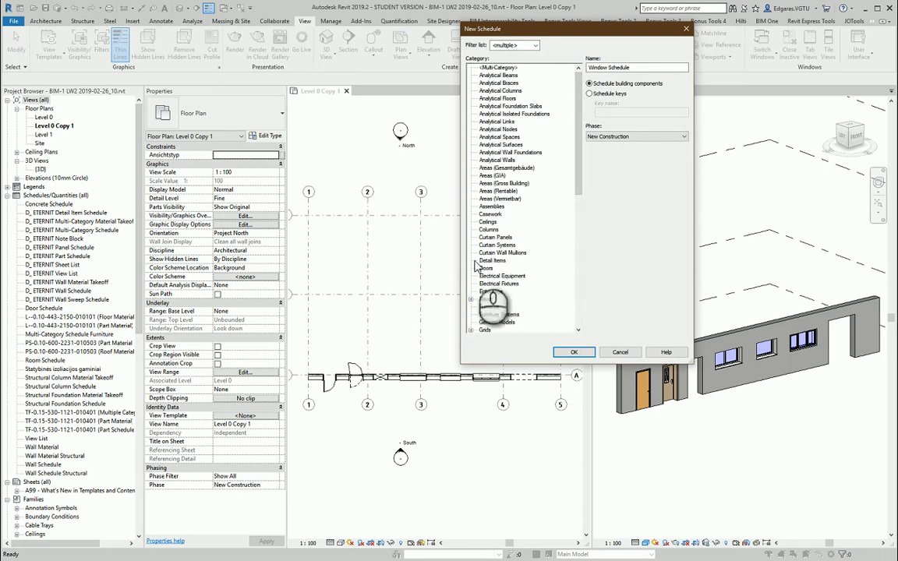
scroll(down, 3)
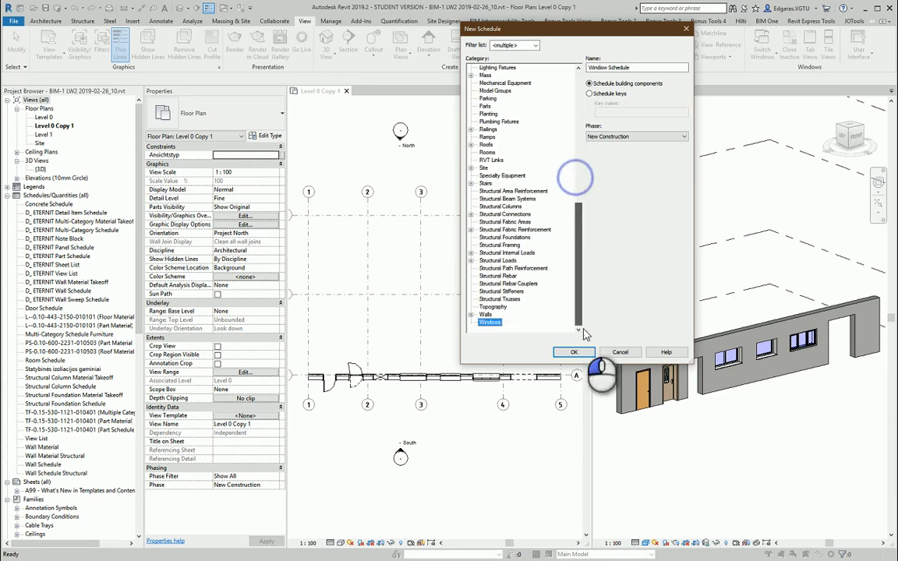
click(574, 351)
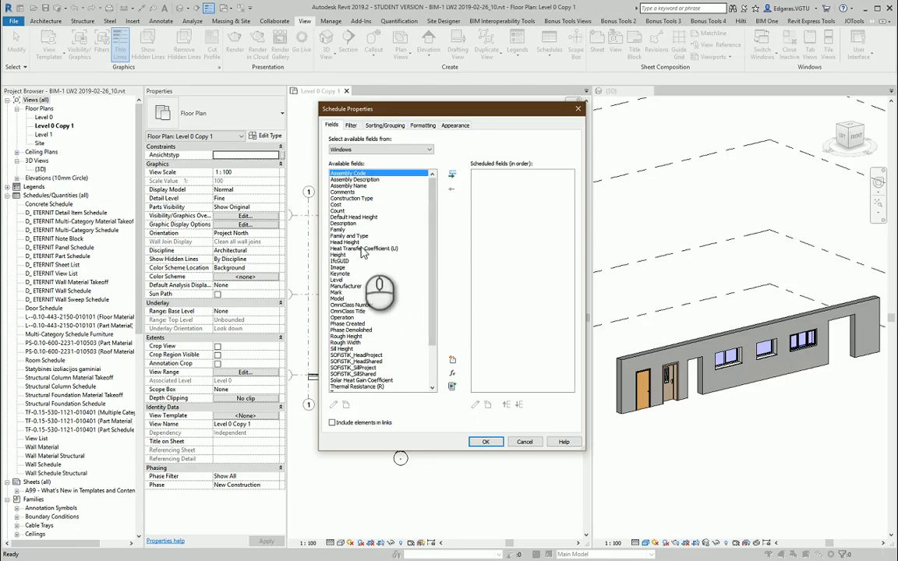
- Add the Mark, Type Mark, Type, Type Comments, Description, Model, Count and Comments fields
click(345, 285)
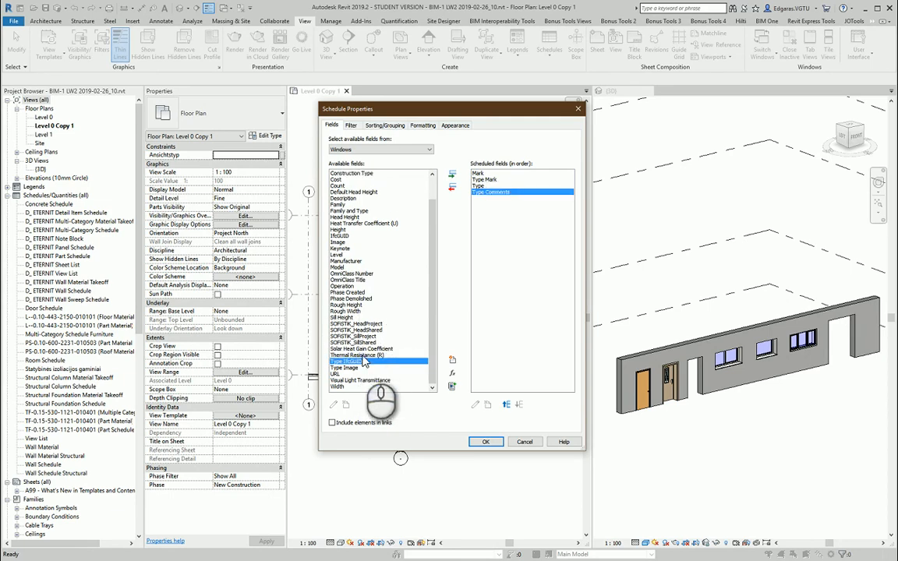
click(355, 198)
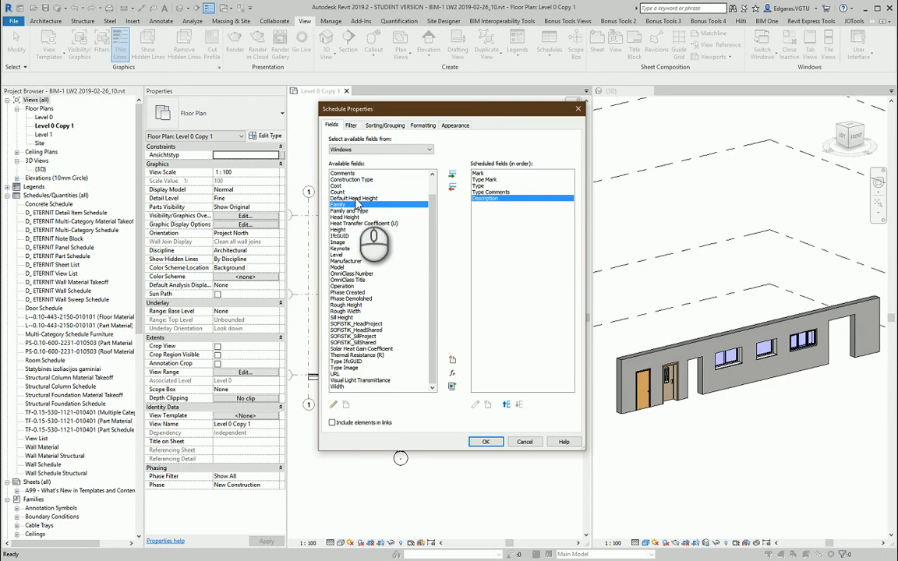
click(347, 261)
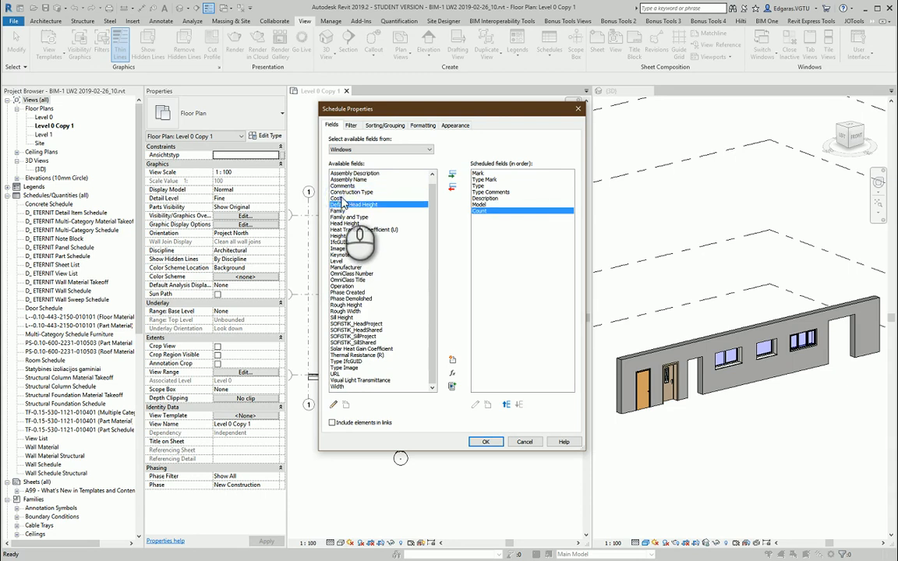
click(366, 205)
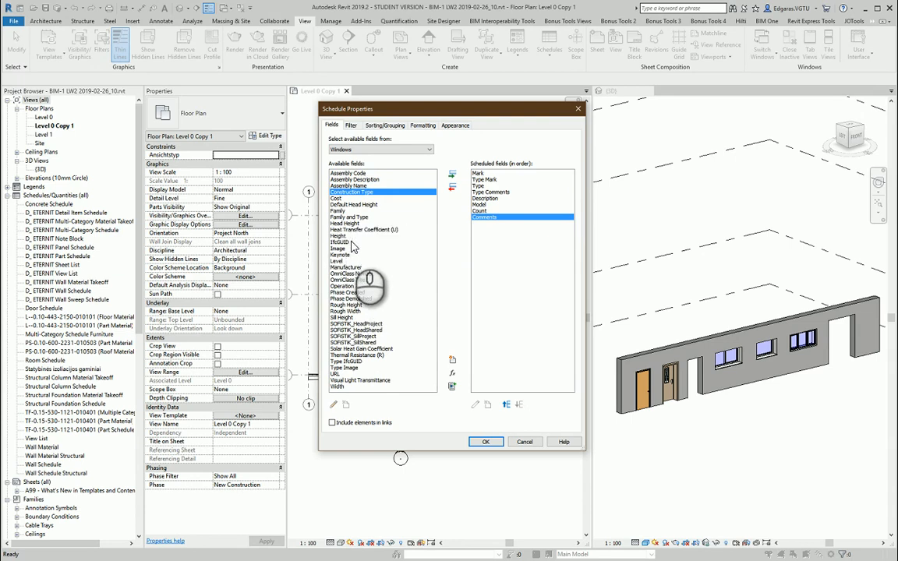
click(339, 242)
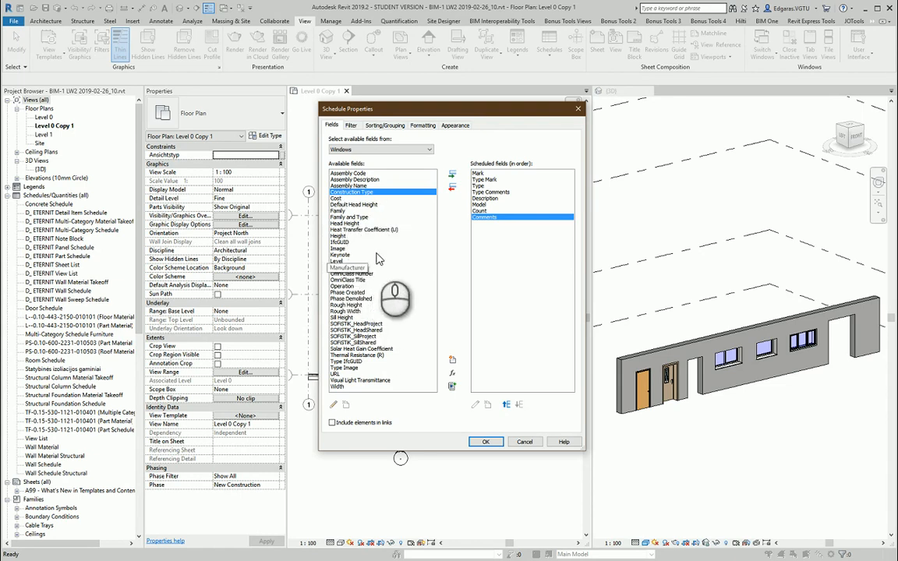
mouse_move(585, 267)
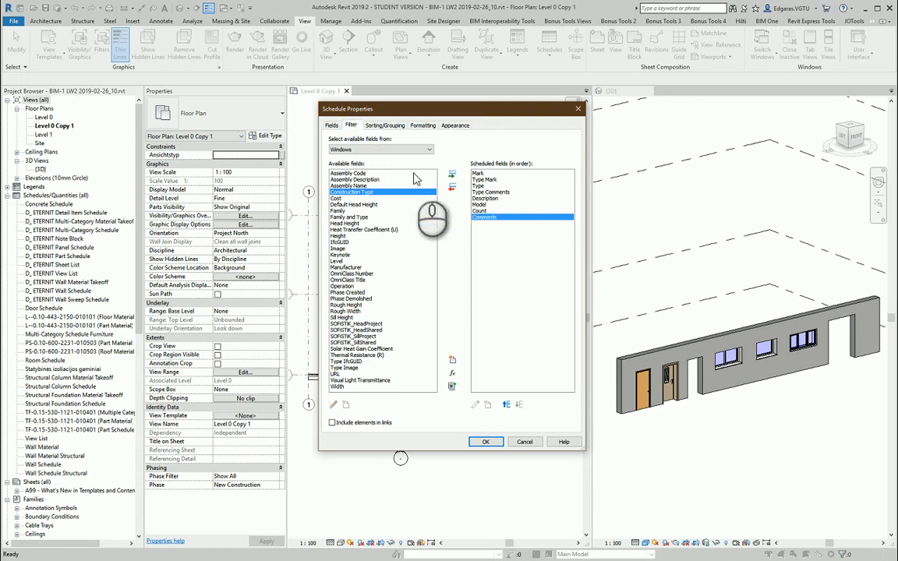
- Leave the schedule filter set to none
click(352, 125)
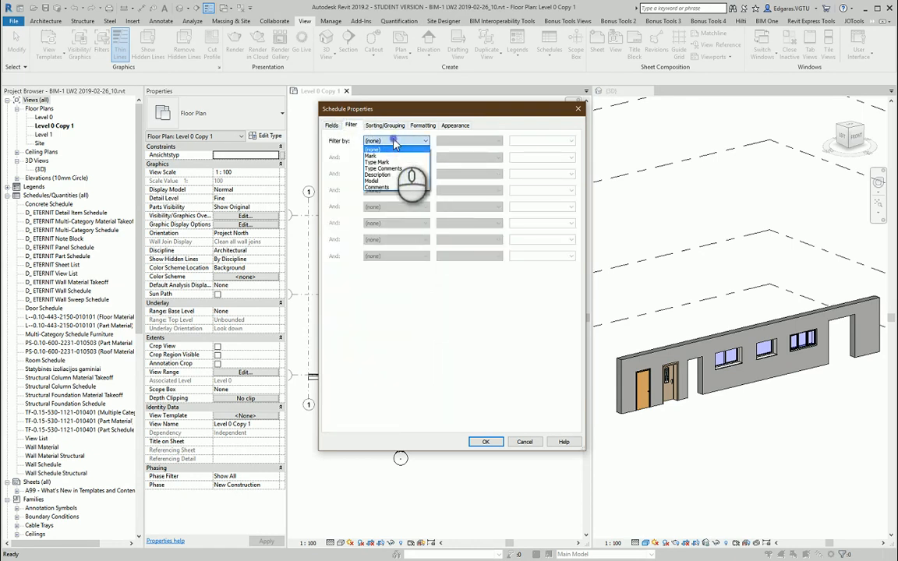
click(396, 141)
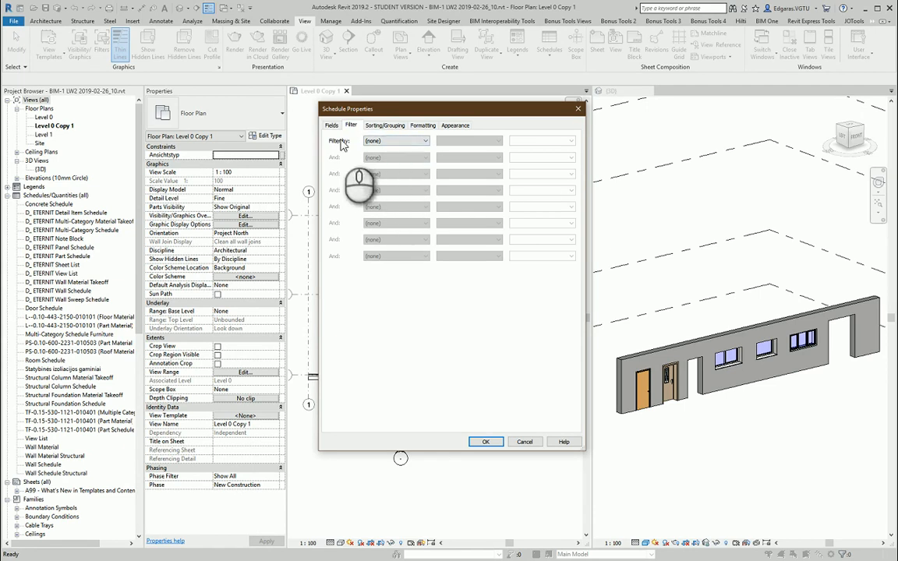
click(396, 140)
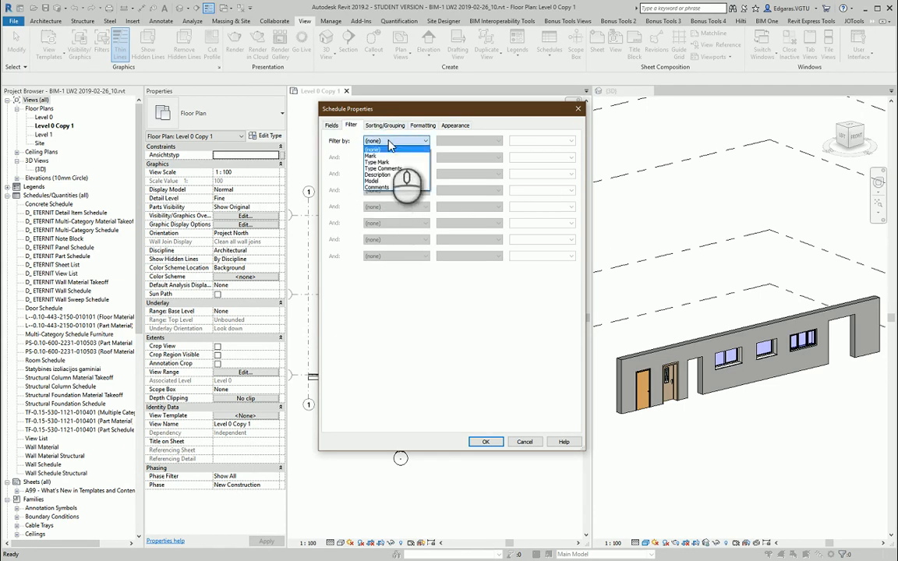
click(384, 124)
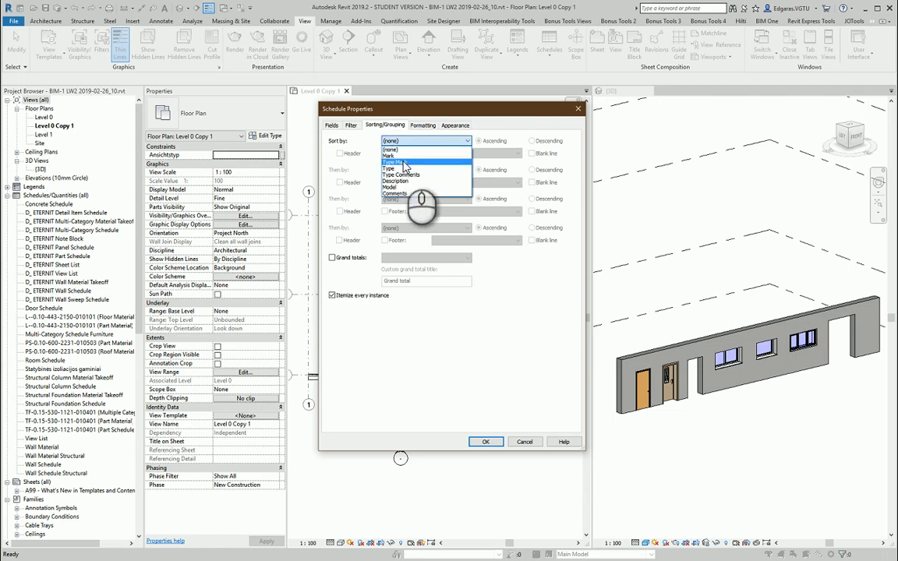
- Sort by Type Mark then Type, with title-and-totals grand totals and no itemized instances
click(395, 167)
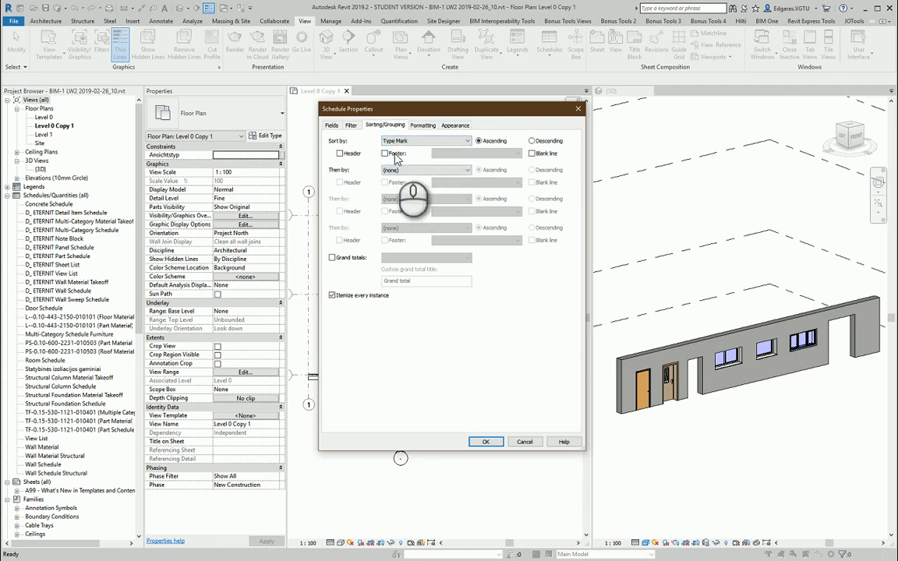
click(425, 169)
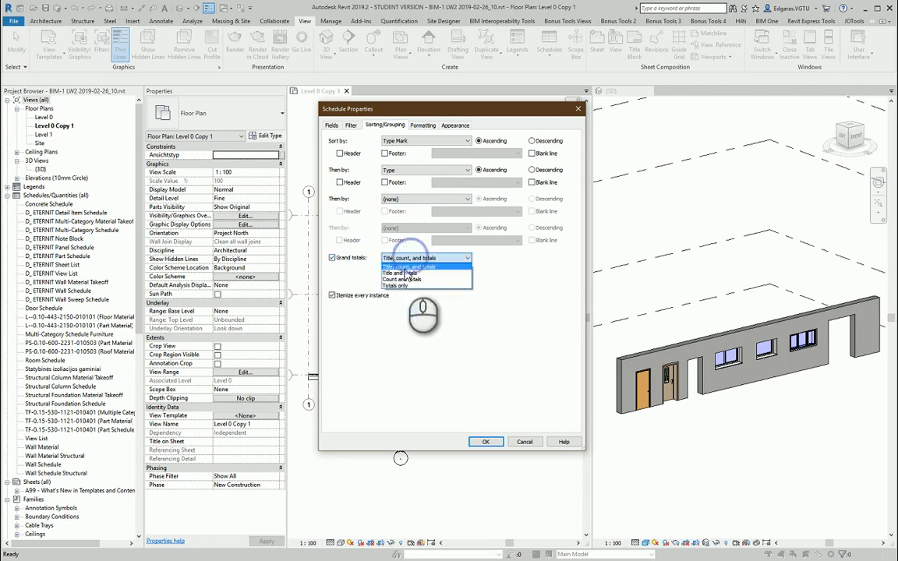
click(406, 272)
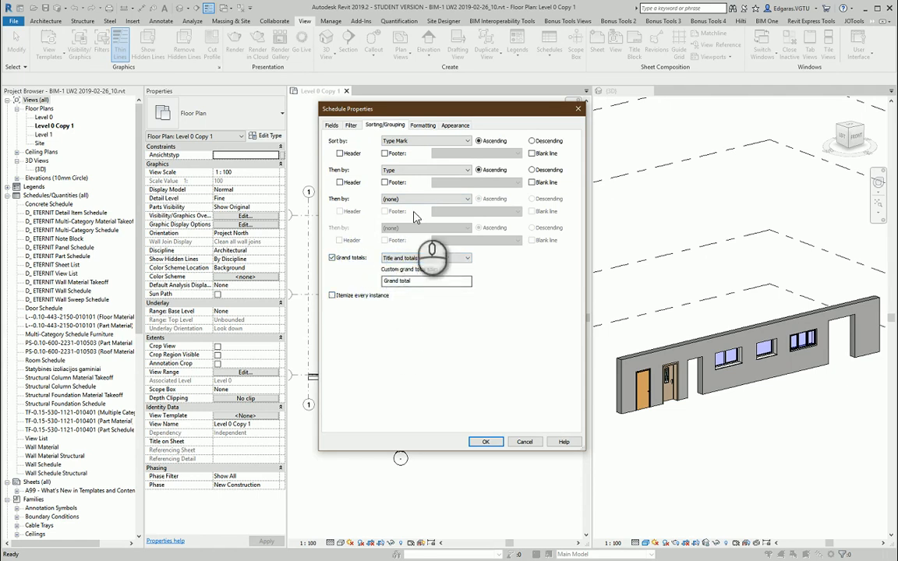
click(422, 124)
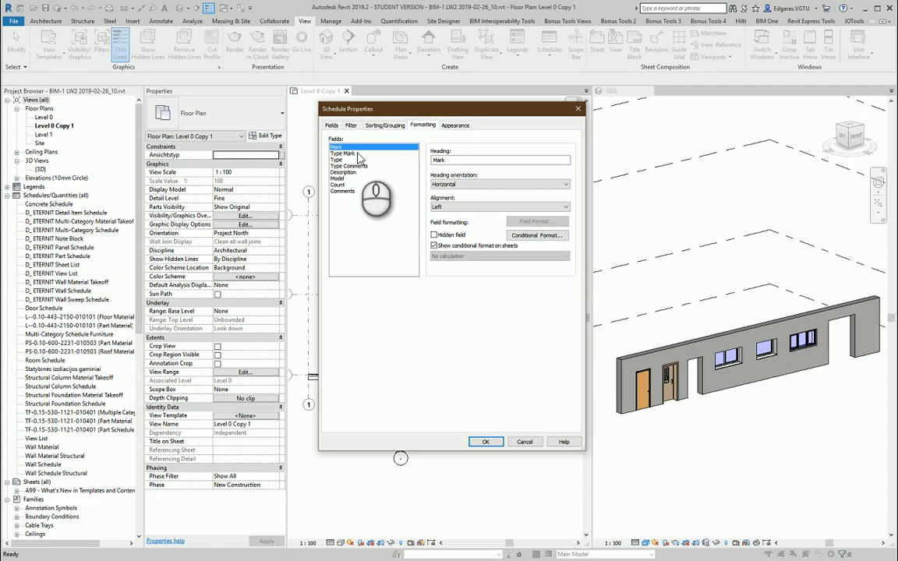
- Hide the Mark field and review formatting for Type Mark, Type and Model
click(343, 153)
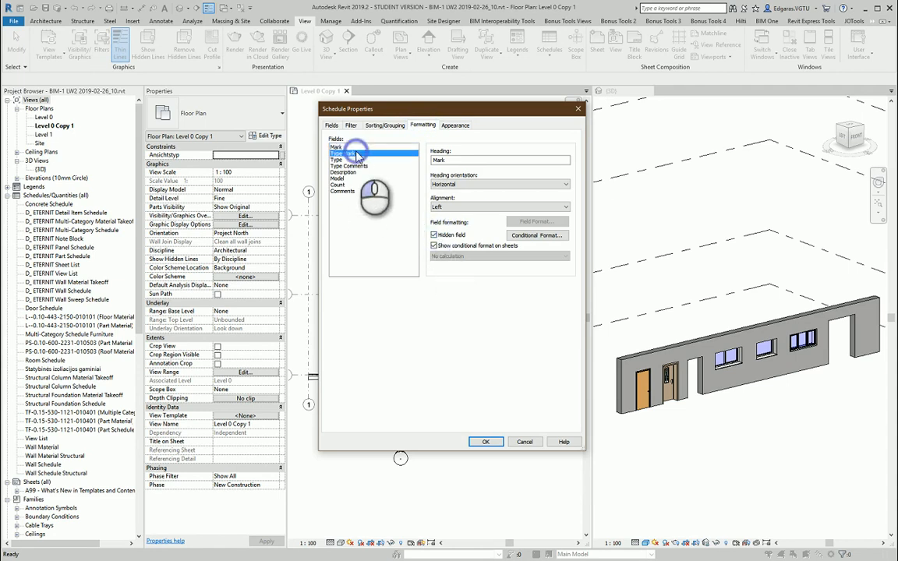
click(344, 153)
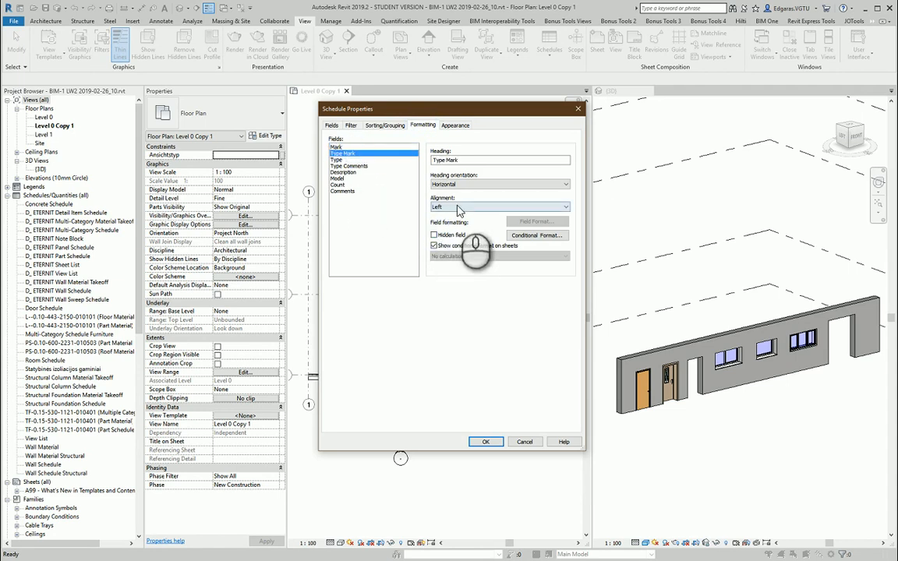
click(343, 159)
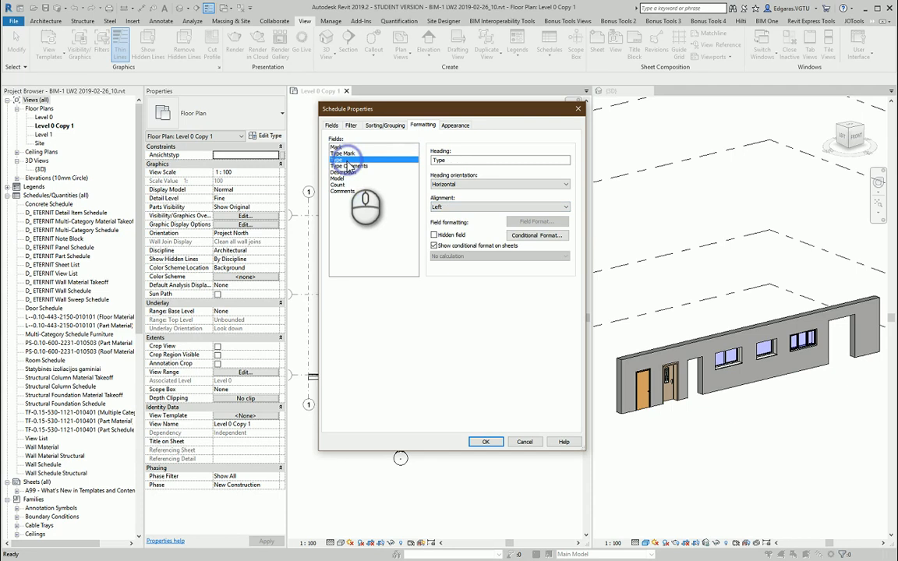
click(339, 178)
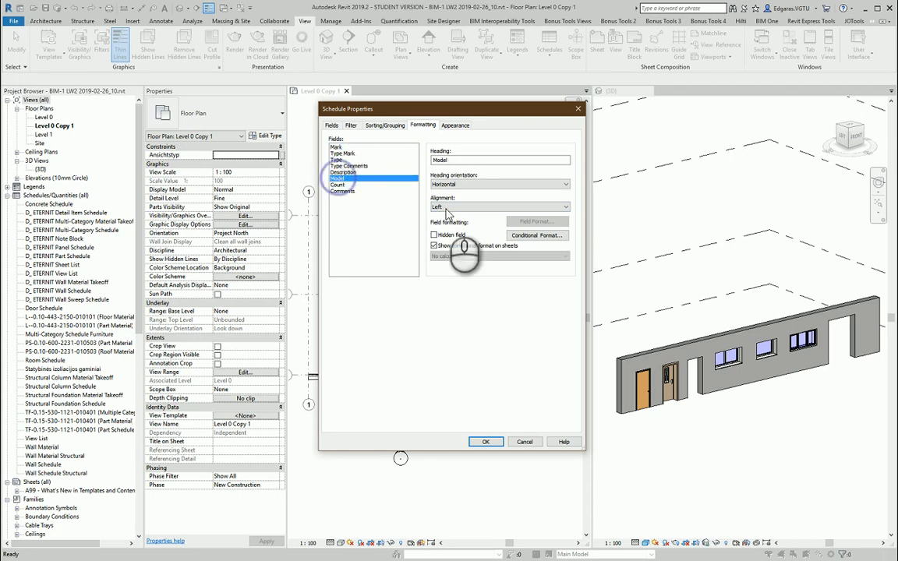
- Center-align the Count column, review Appearance, and create the schedule
click(499, 206)
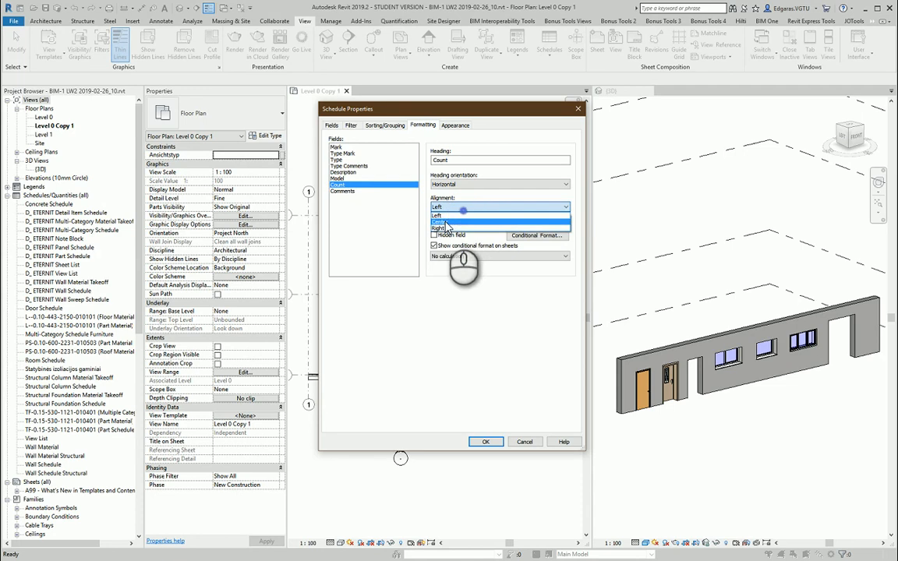
click(437, 221)
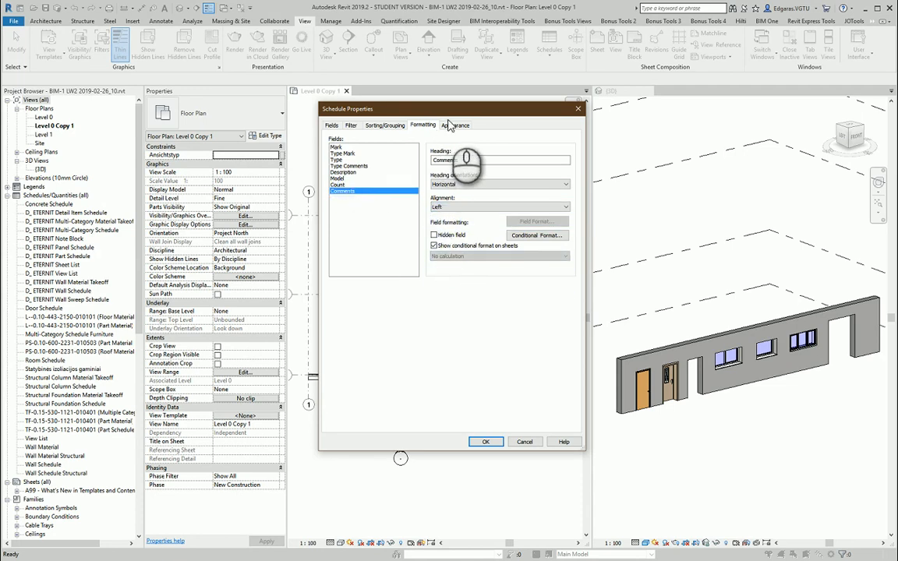
click(455, 125)
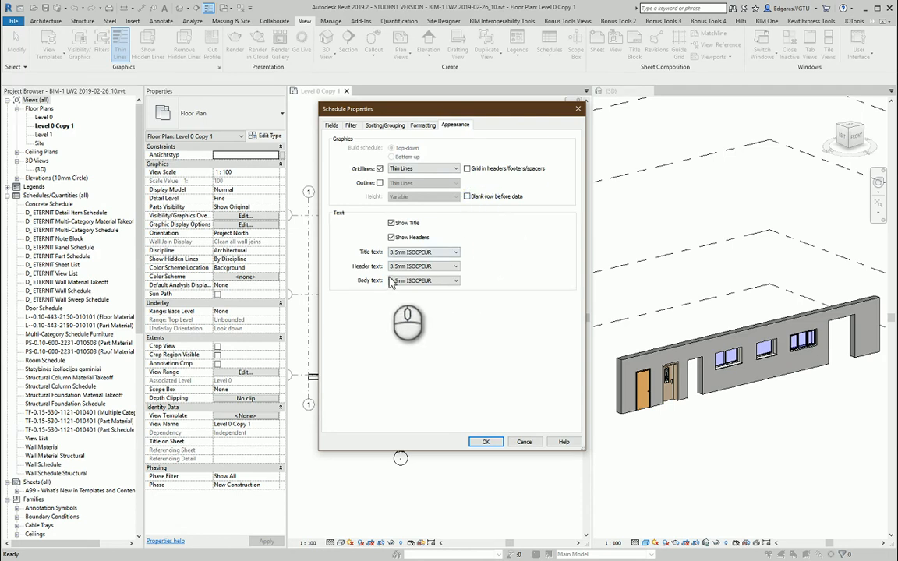
click(421, 265)
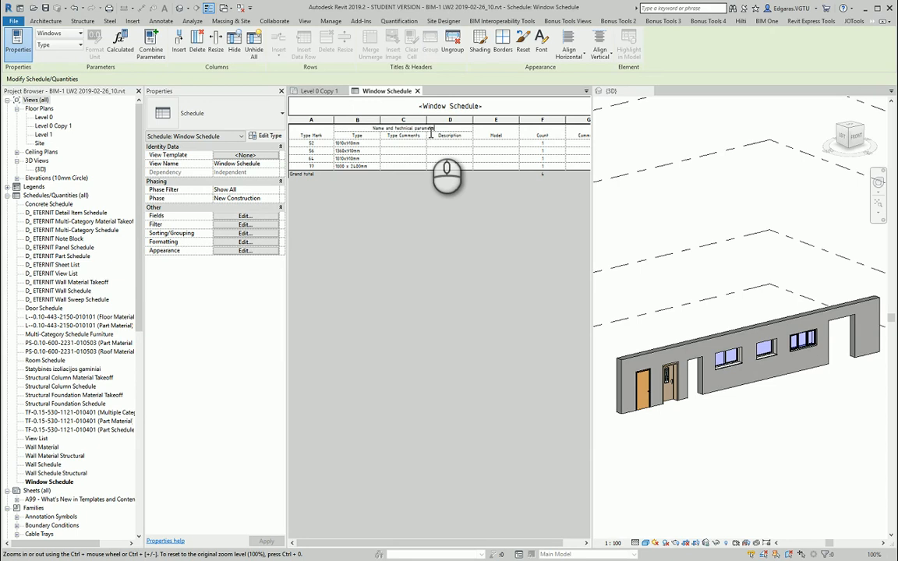
- Apply Thin Lines borders to the grouped Name and technical parameters header cells
click(357, 136)
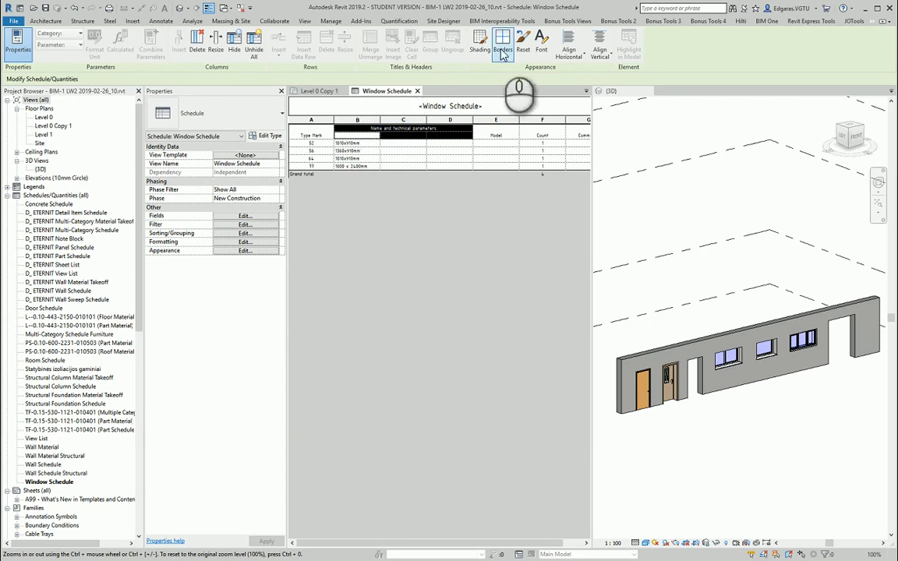
click(502, 41)
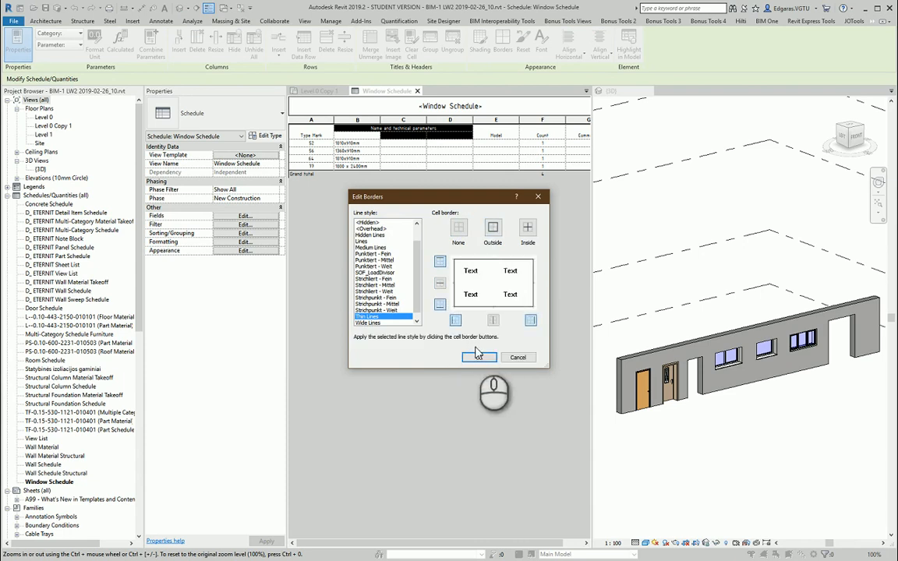
click(478, 357)
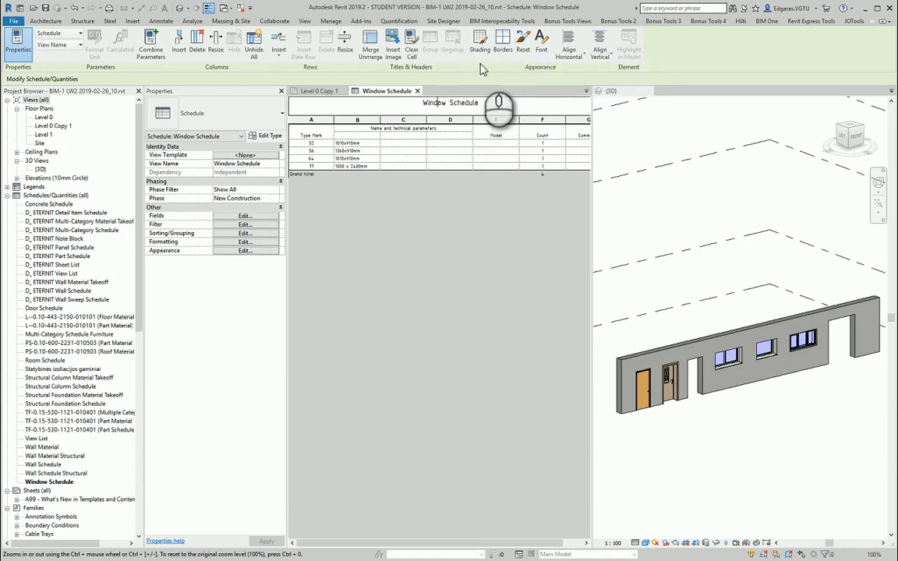
click(501, 37)
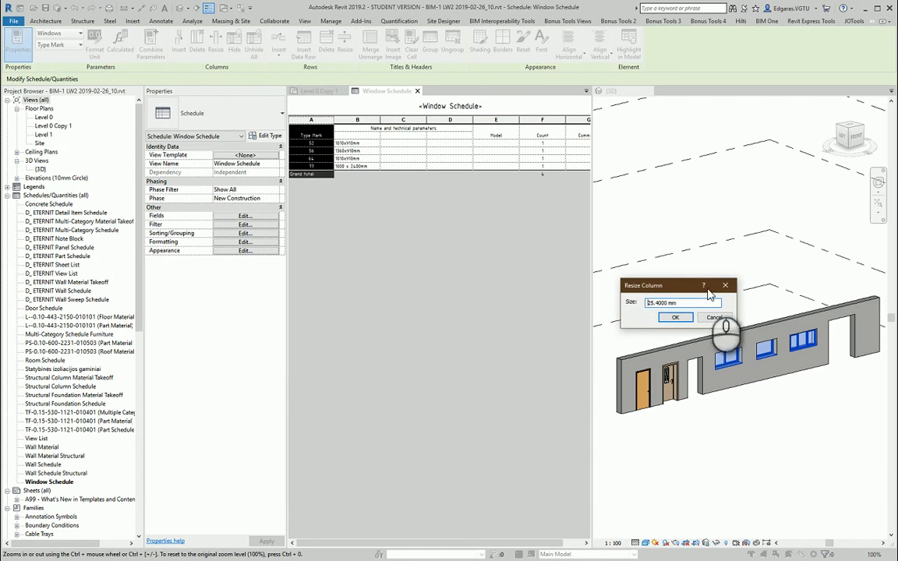
- Resize the Model column to 30 mm and Count to 15 mm, cancelling the header resize
click(675, 318)
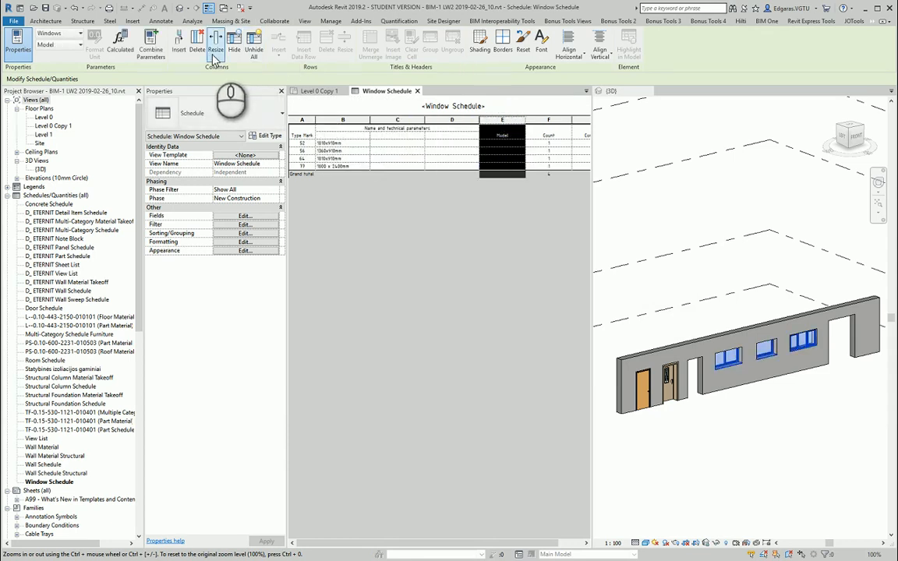
click(216, 41)
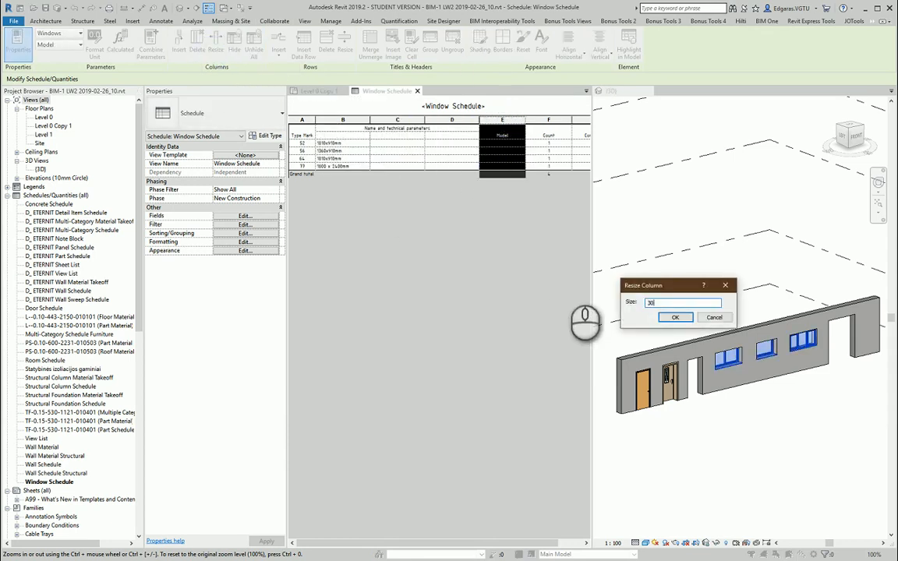
click(675, 317)
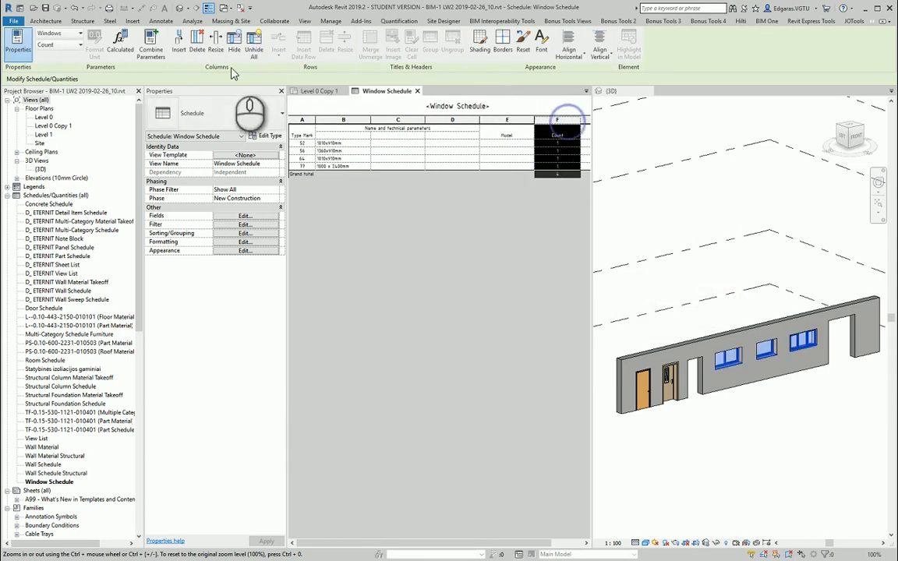
click(216, 41)
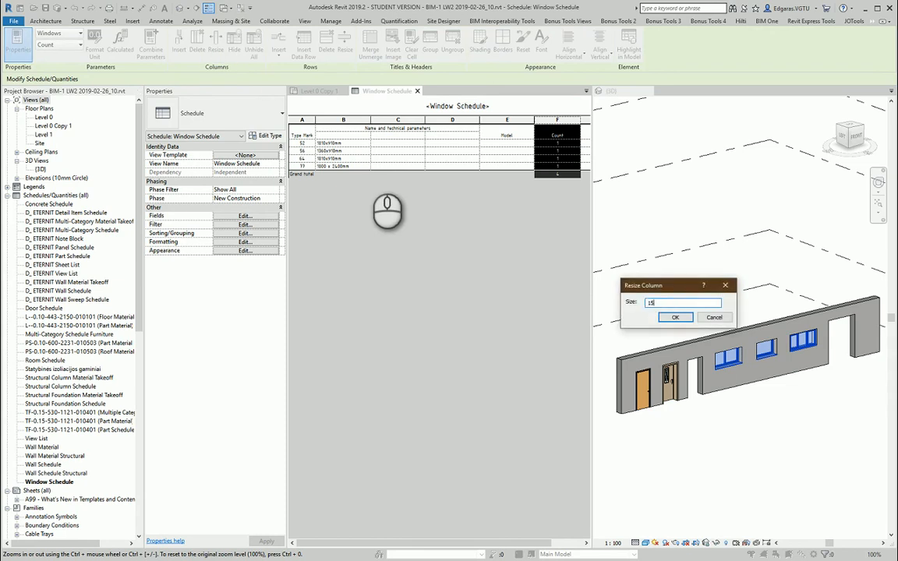
click(675, 317)
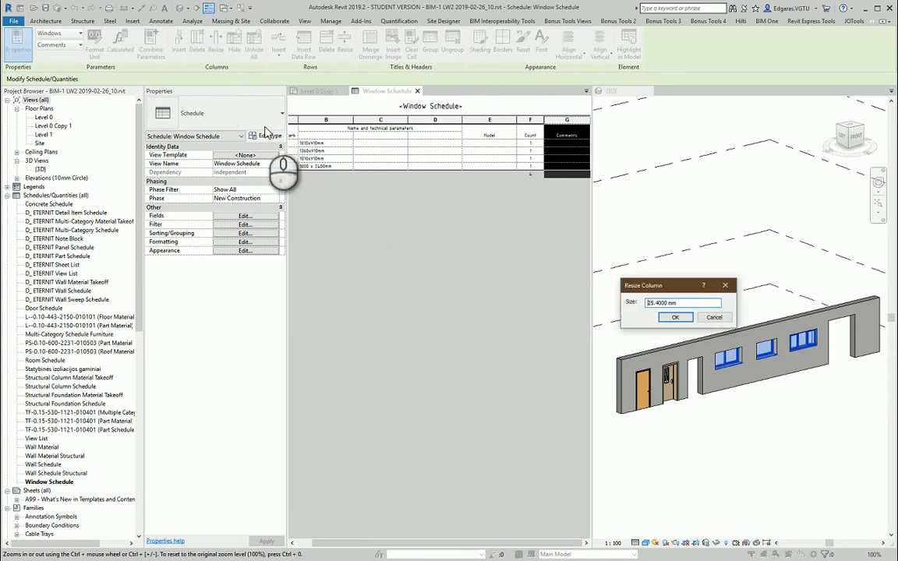
click(674, 317)
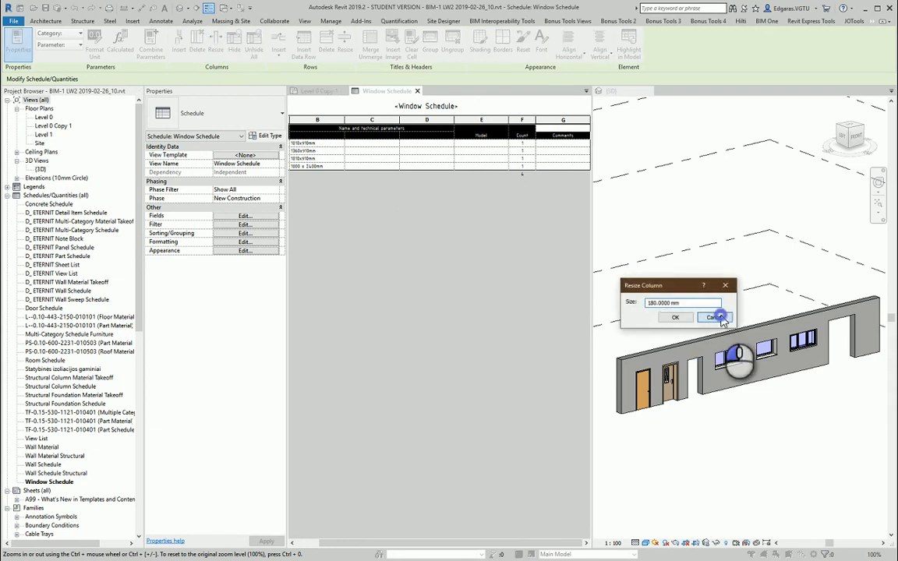
click(716, 317)
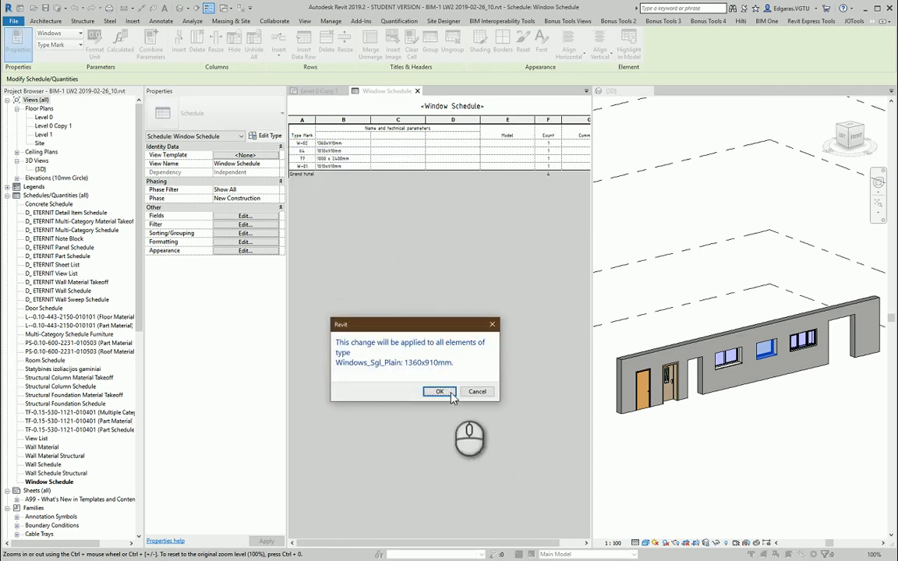
- Apply W-02 to all 1360x910mm windows and confirm the 1810x910mm type's new mark
click(440, 391)
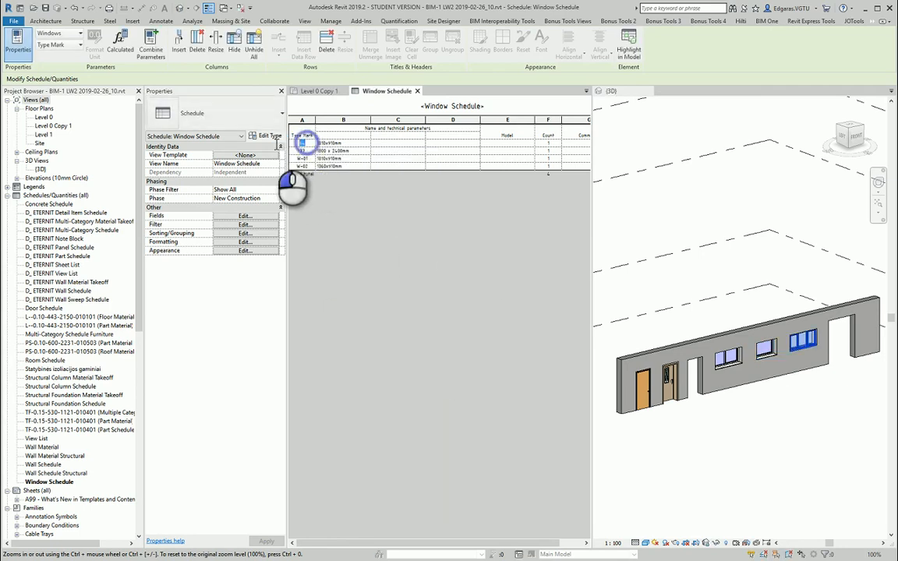
click(304, 143)
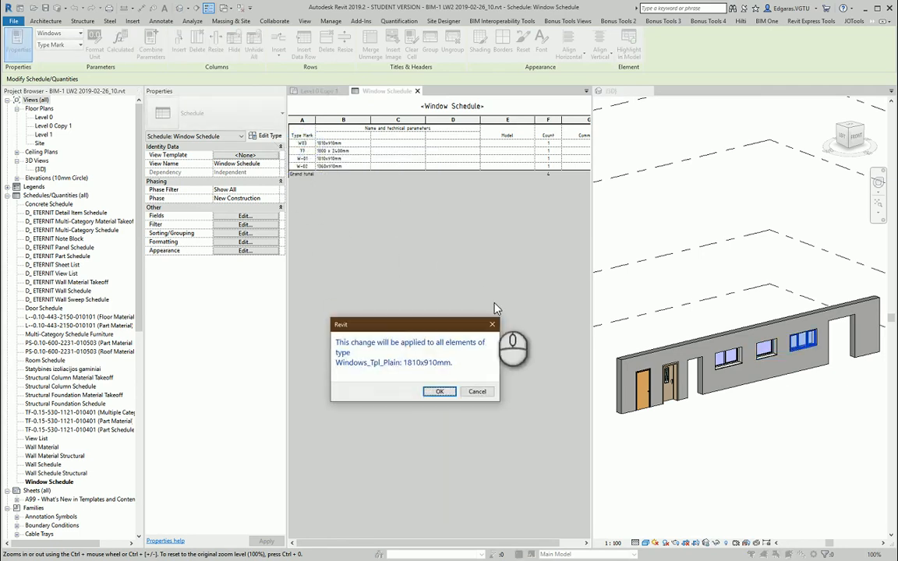
click(438, 391)
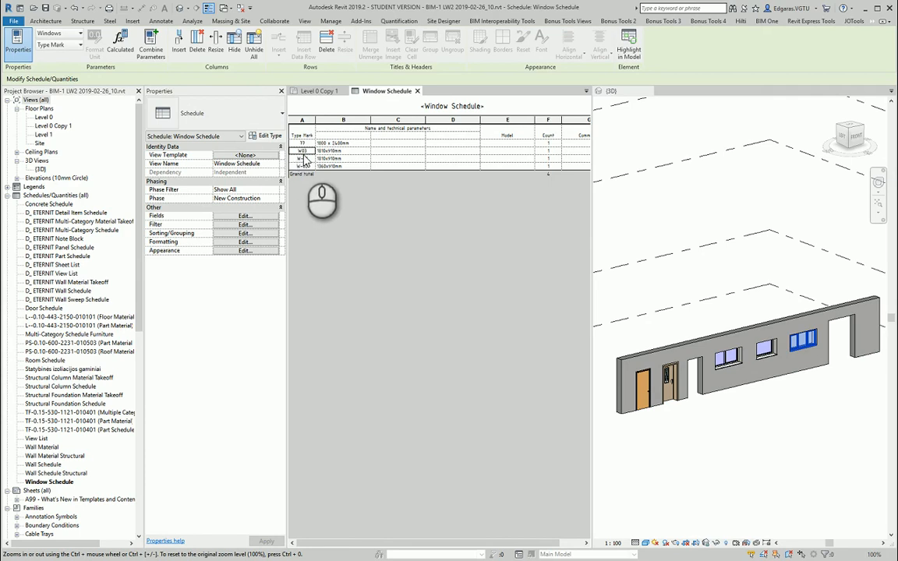
click(302, 150)
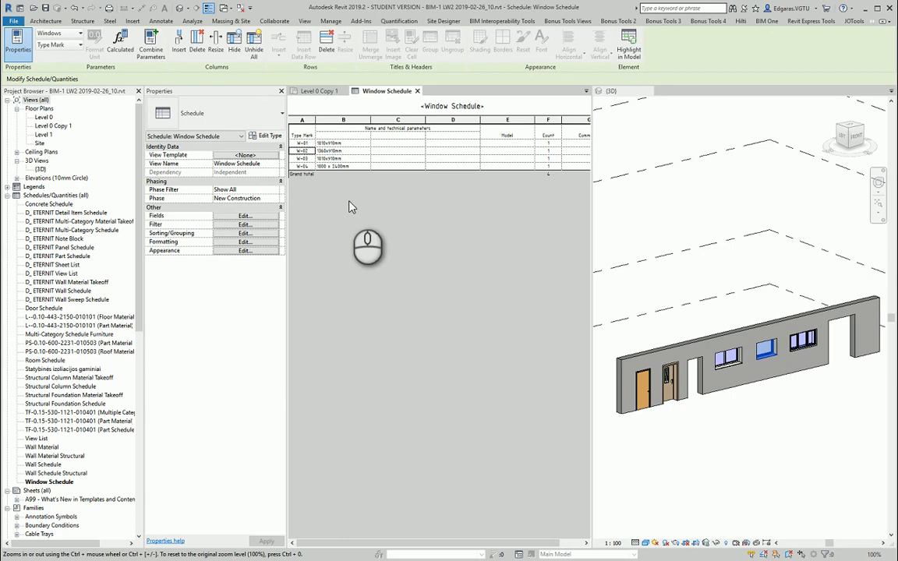
mouse_move(351, 205)
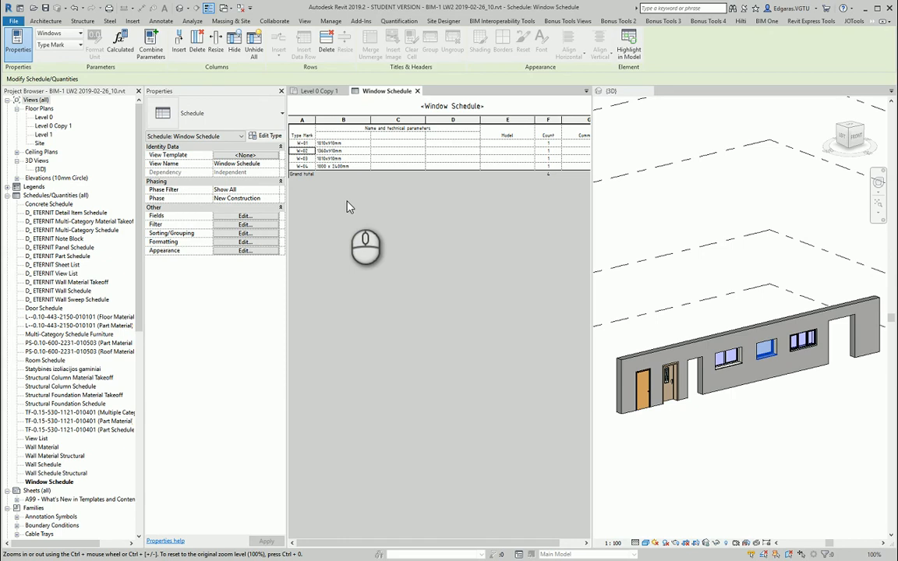
mouse_move(322, 191)
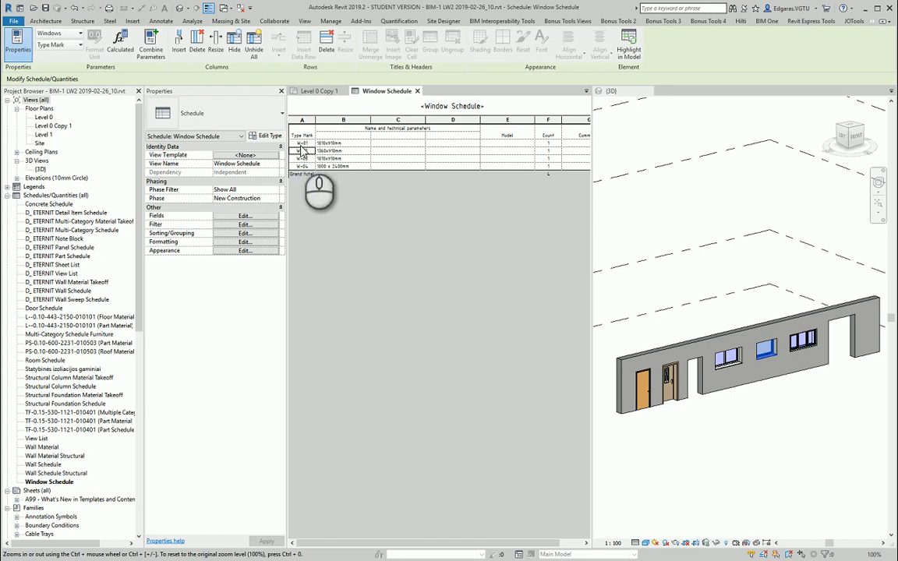
mouse_move(399, 153)
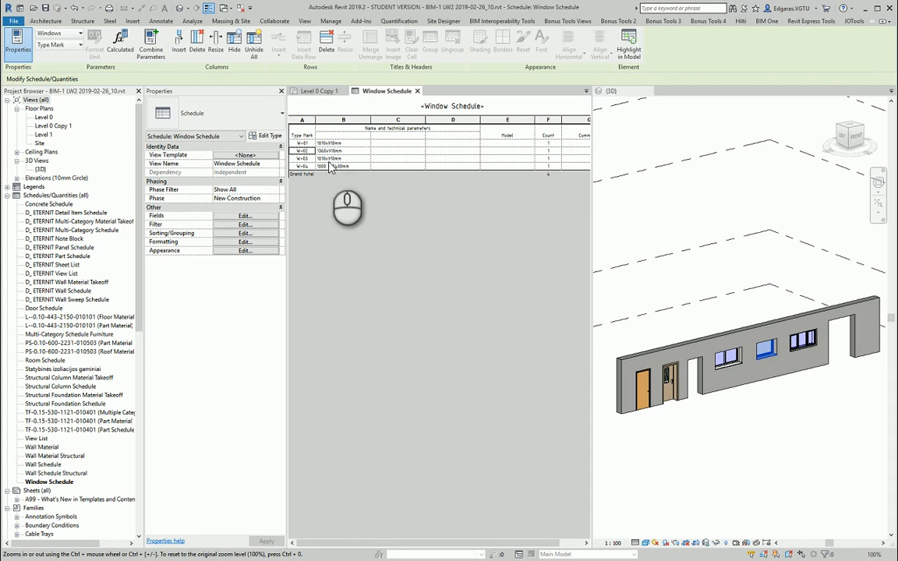
mouse_move(465, 178)
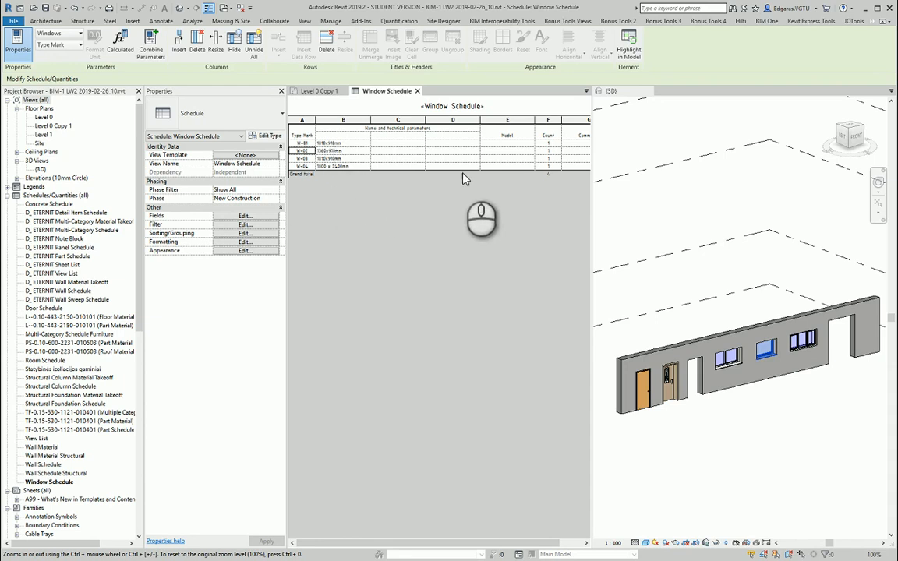